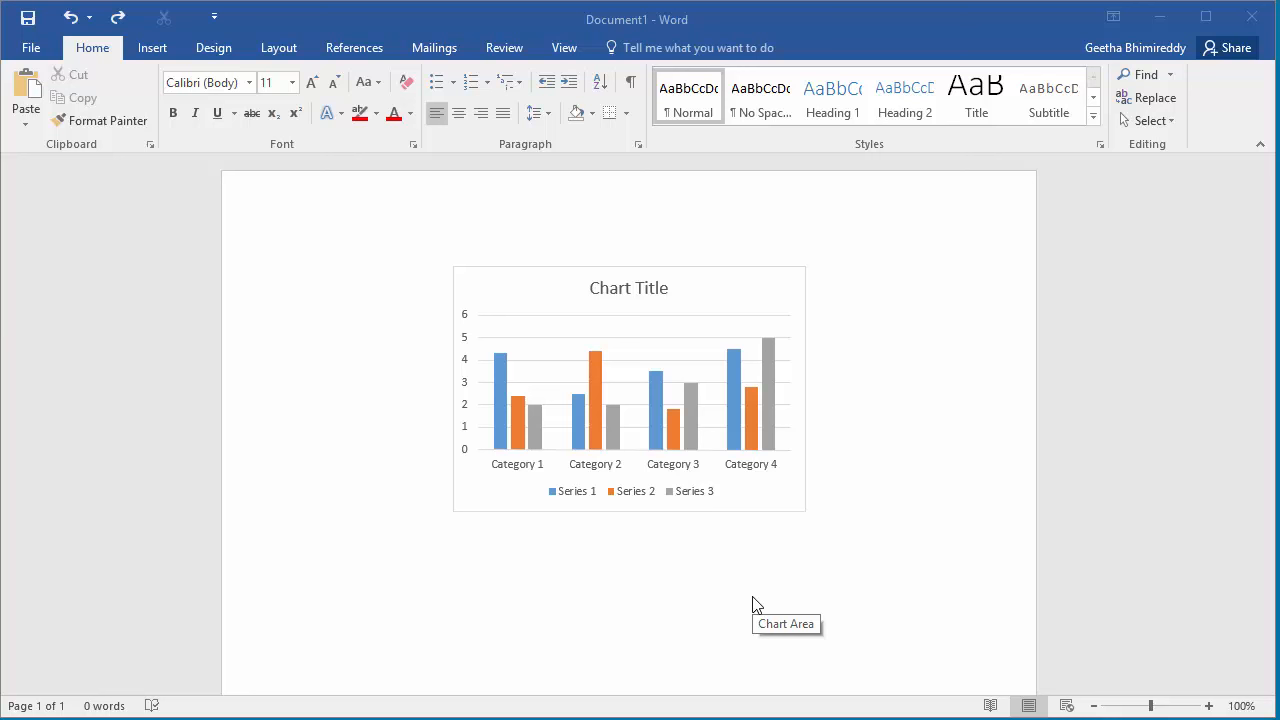
pyautogui.moveTo(718, 498)
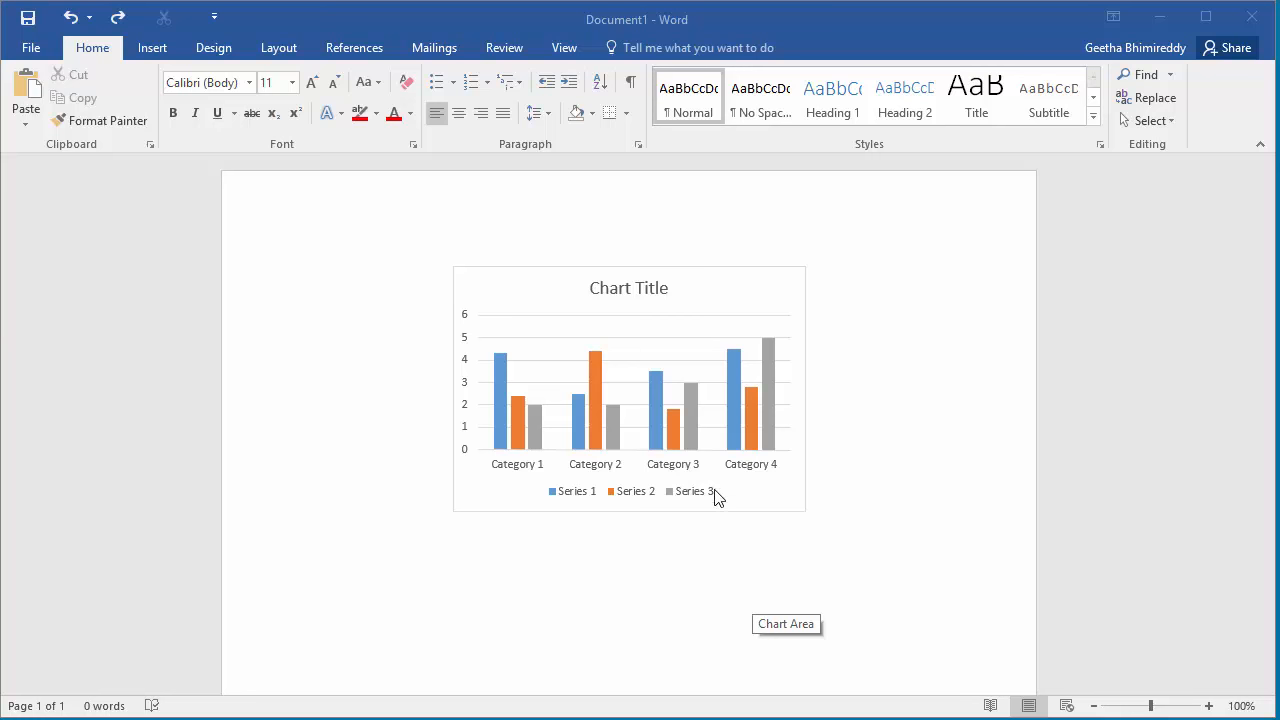
# - Select the column chart and show its Wrap Text options from the Format tab
pyautogui.click(628, 390)
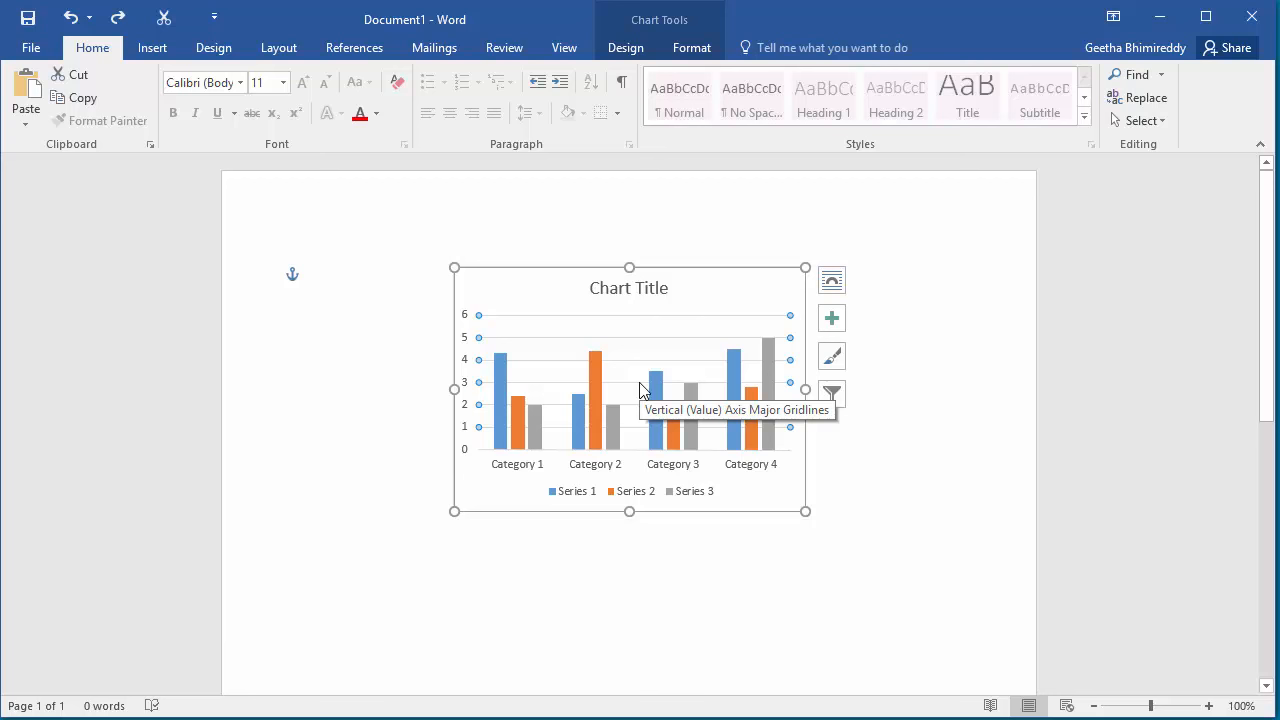
pyautogui.moveTo(728, 95)
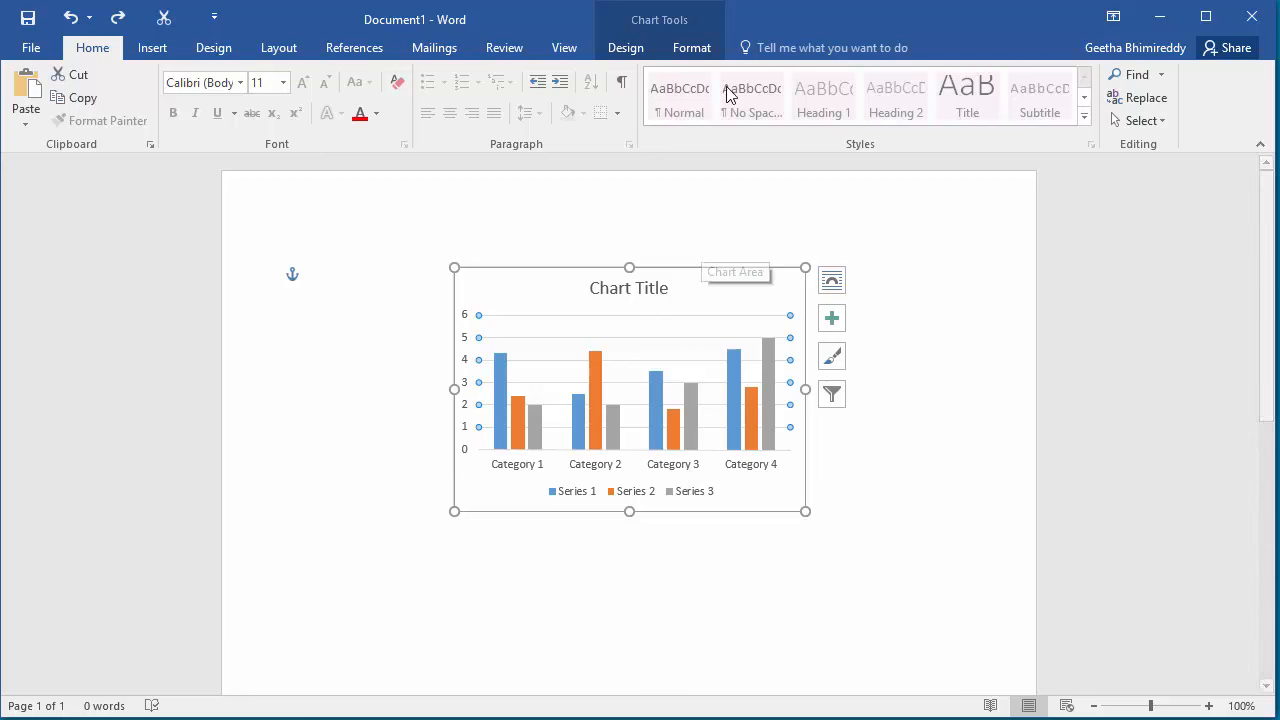
pyautogui.click(691, 47)
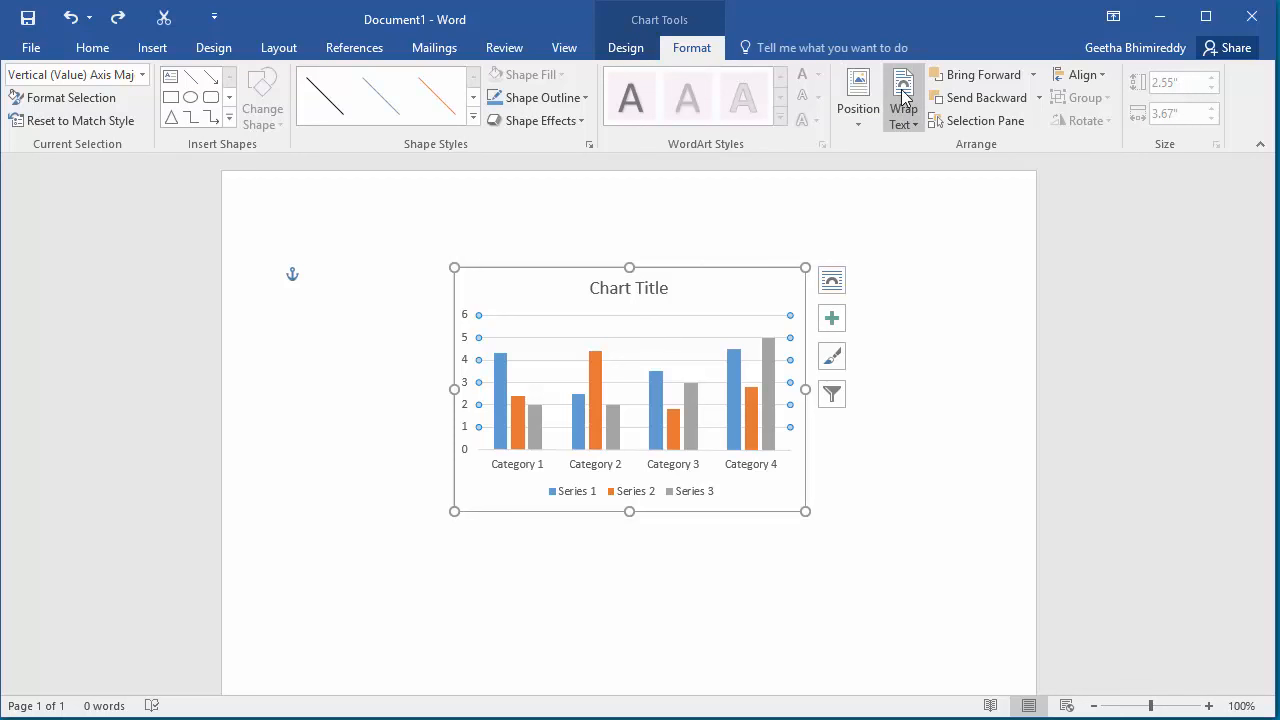
pyautogui.click(903, 97)
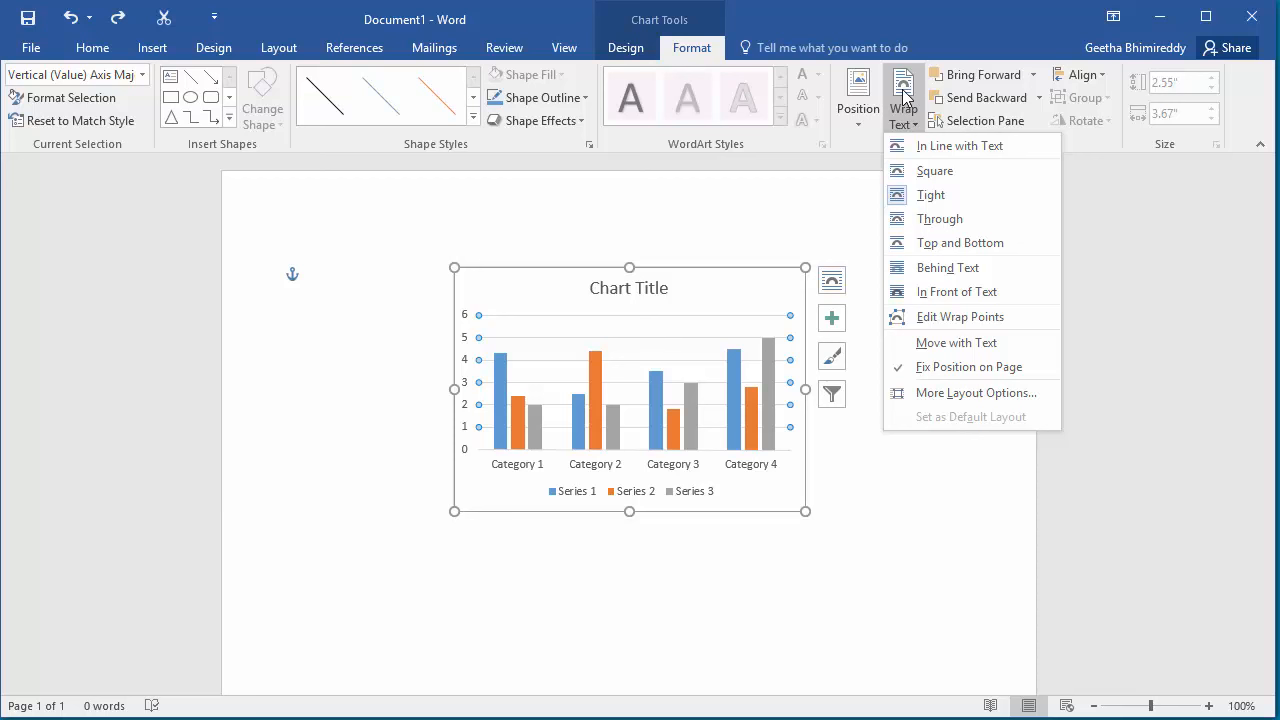
pyautogui.moveTo(935, 170)
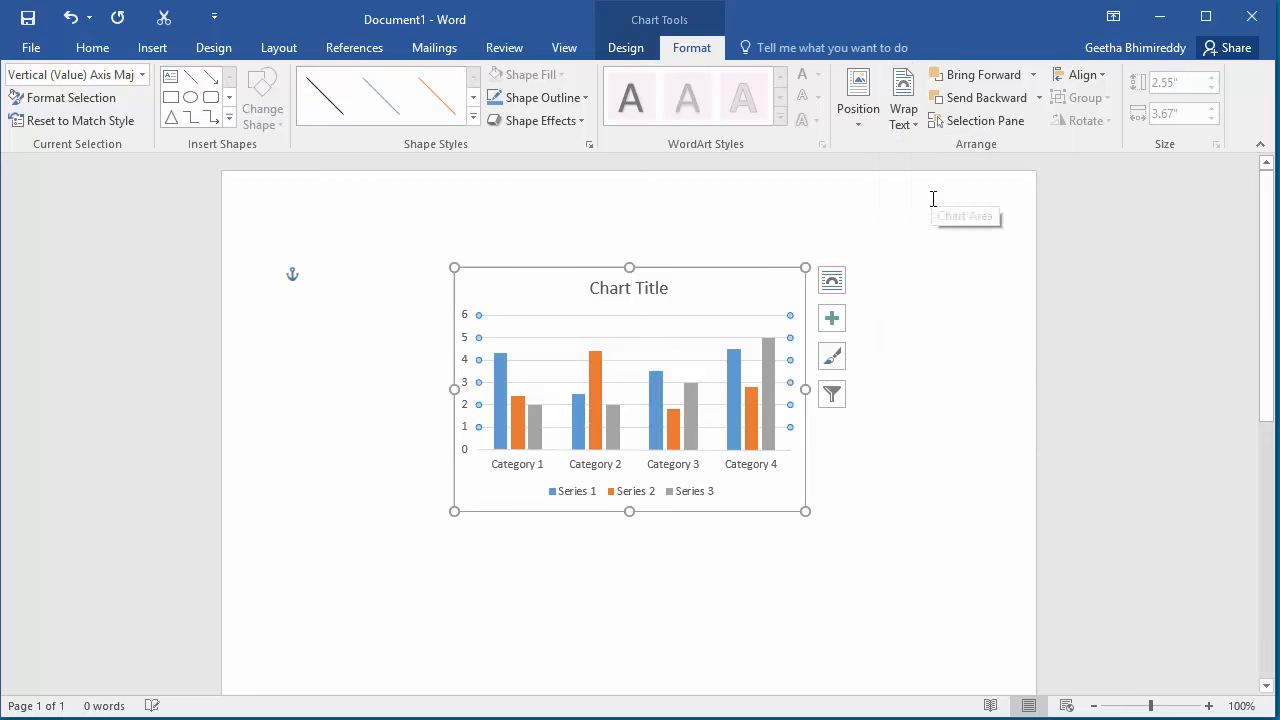
pyautogui.moveTo(933, 198)
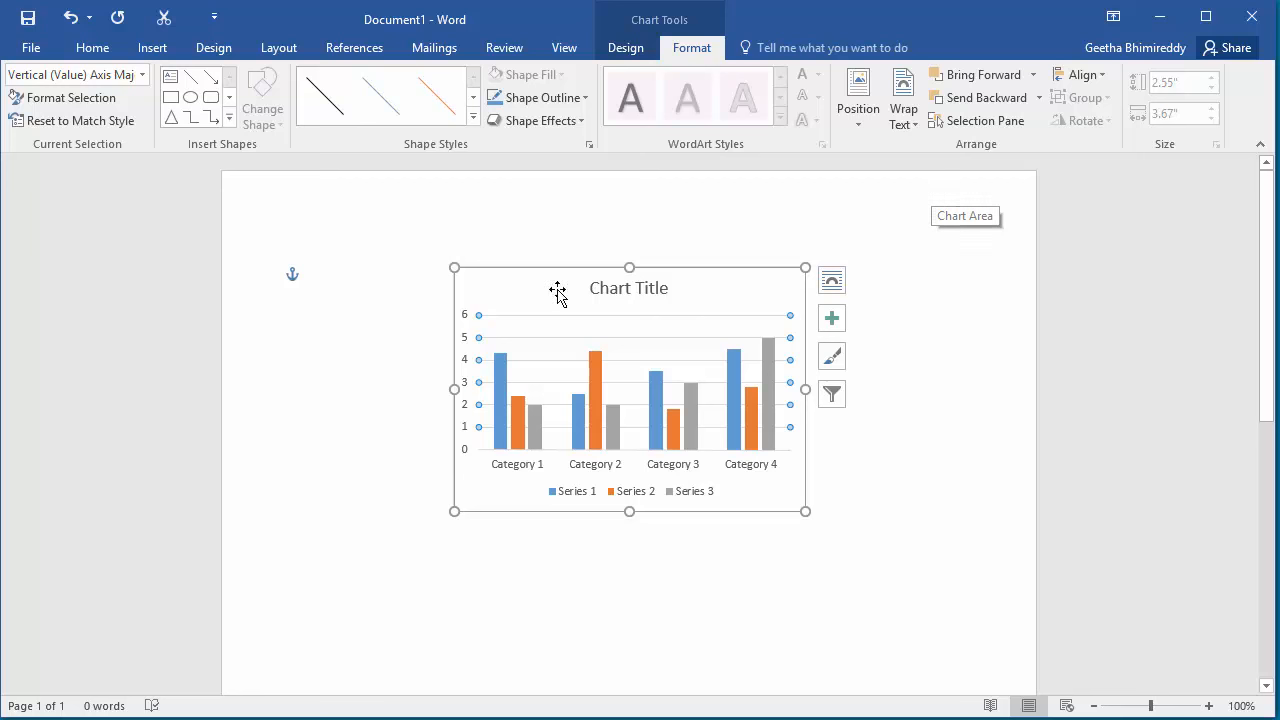
# - Click outside the centred column chart to deselect it and return to the document
pyautogui.click(390, 300)
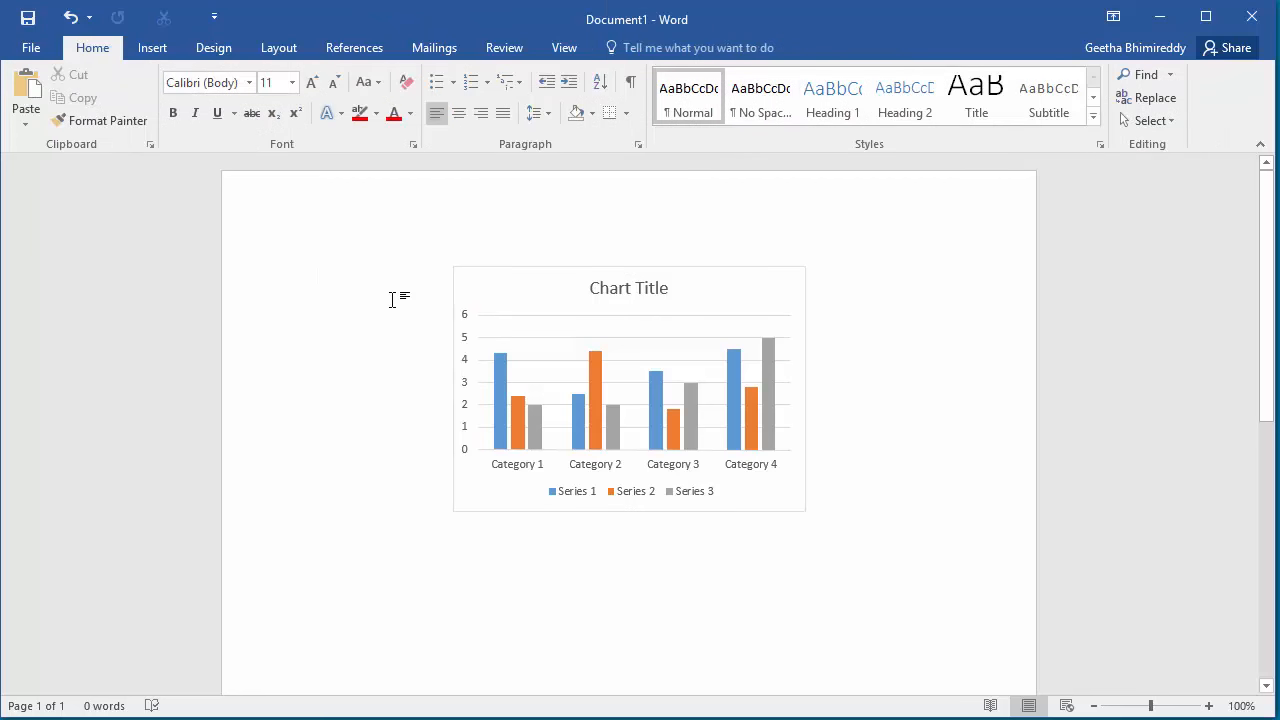